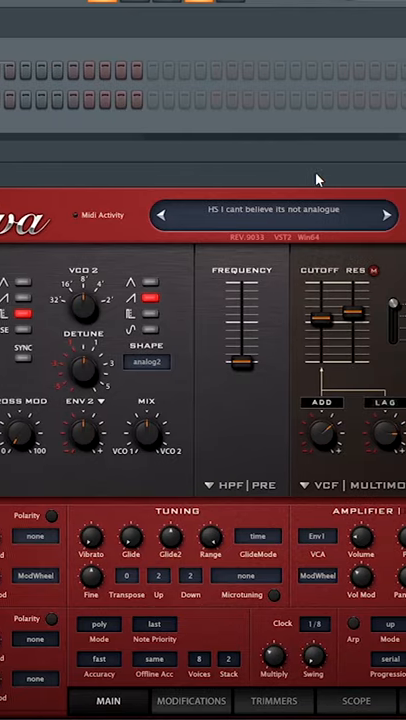
# - Swap the 'HS I cant believe its not analogue' patch for another library preset
pyautogui.click(273, 210)
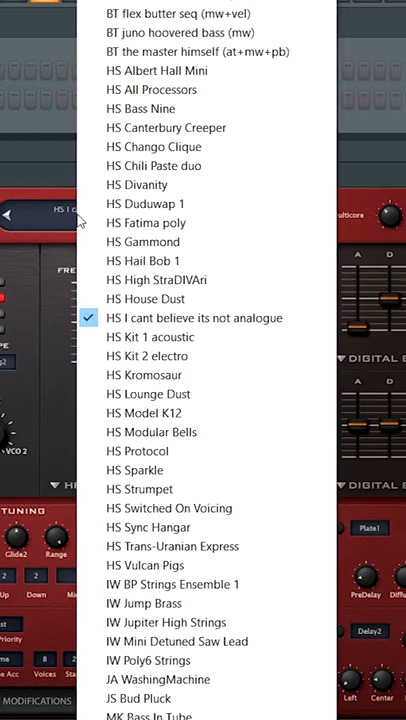
pyautogui.click(145, 203)
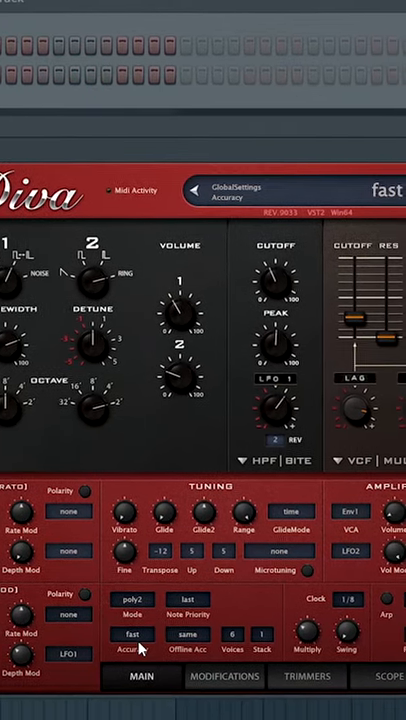
# - Set Accuracy to fast and switch Multicore to On
pyautogui.click(131, 625)
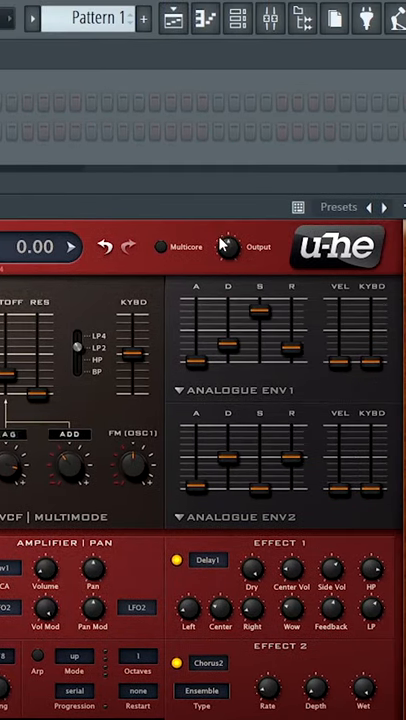
pyautogui.click(158, 247)
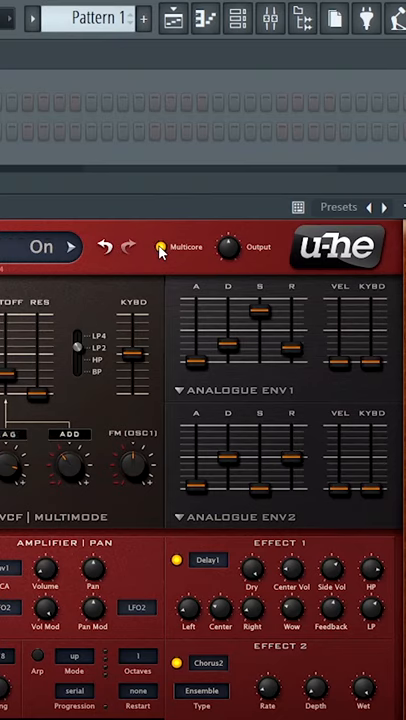